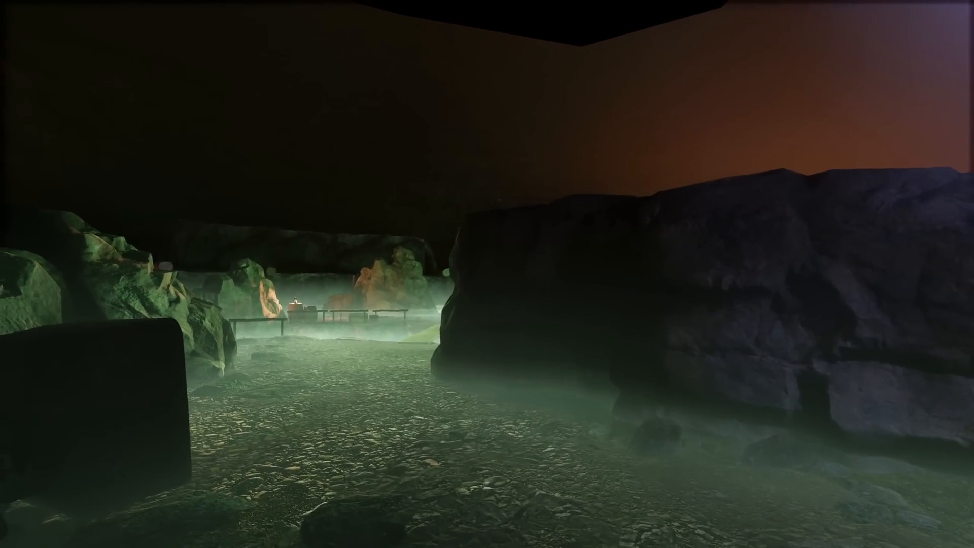
{"action": "mouse_move", "coordinate": [487, 274]}
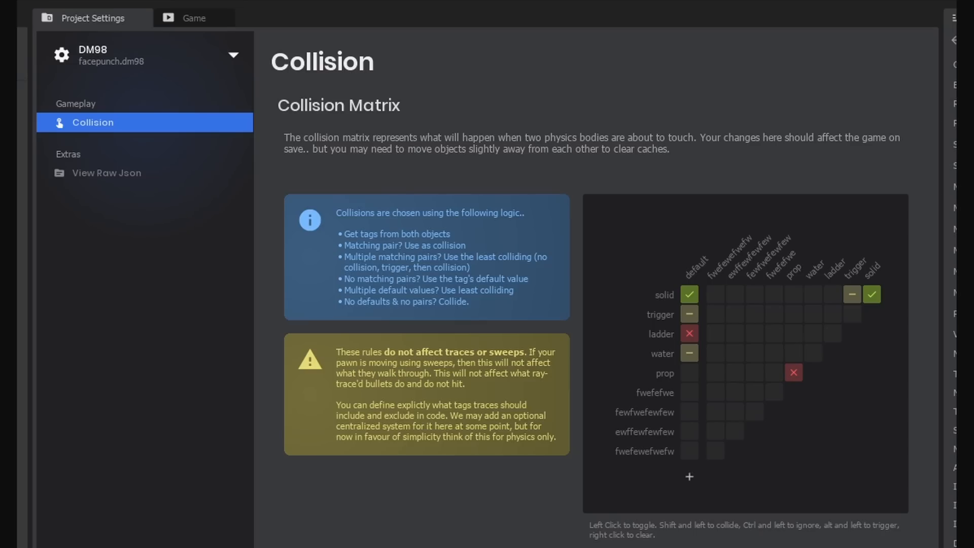
{"action": "mouse_move", "coordinate": [718, 87]}
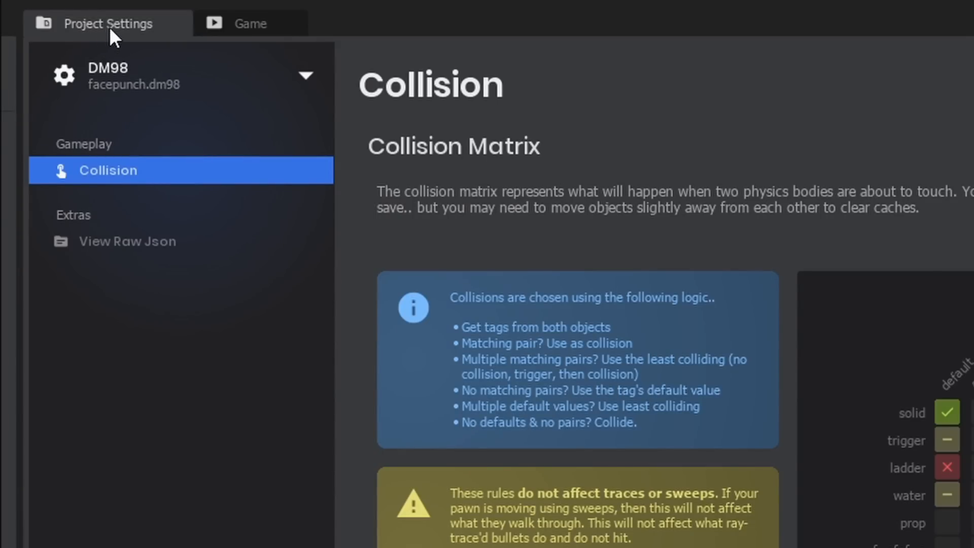
{"action": "mouse_move", "coordinate": [166, 73]}
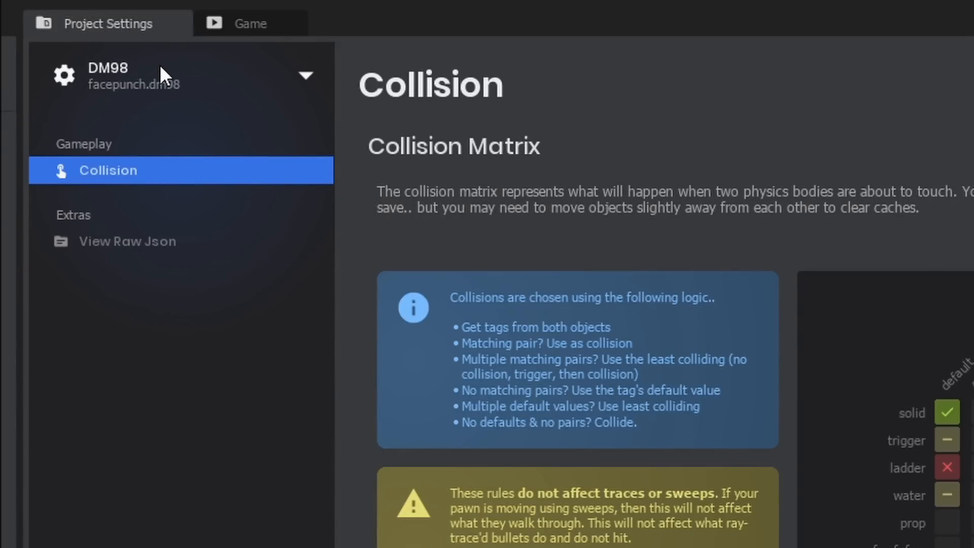
{"action": "mouse_move", "coordinate": [86, 169]}
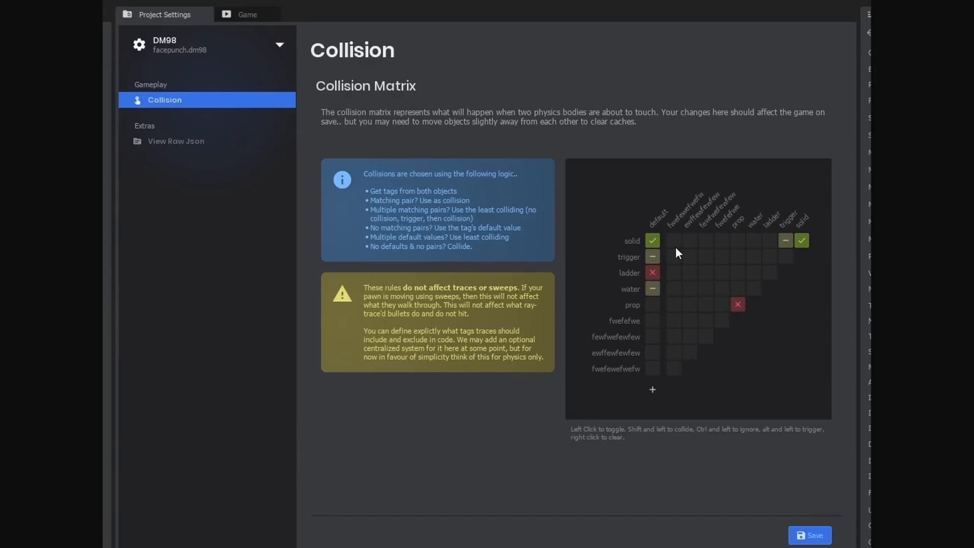
{"action": "mouse_move", "coordinate": [692, 262]}
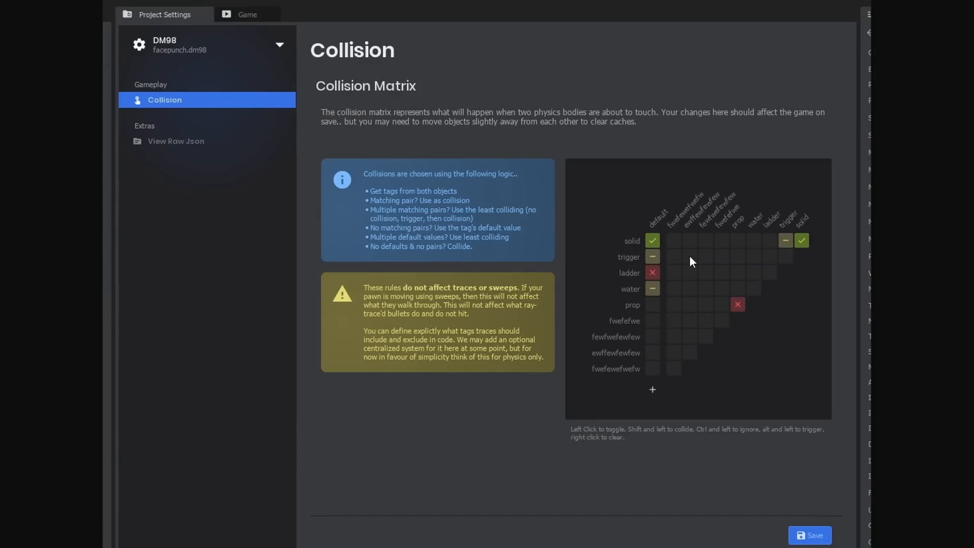
{"action": "left_click", "coordinate": [246, 15]}
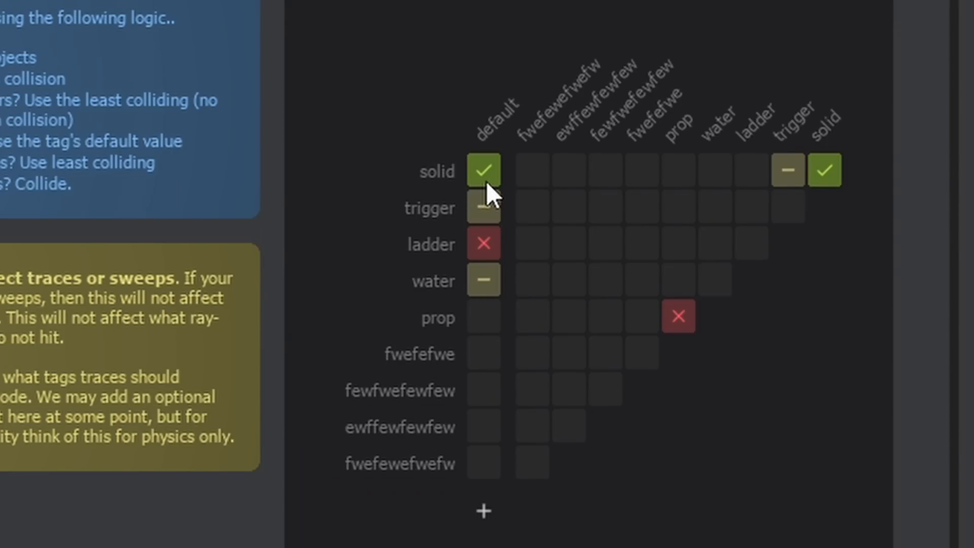
{"action": "mouse_move", "coordinate": [487, 368]}
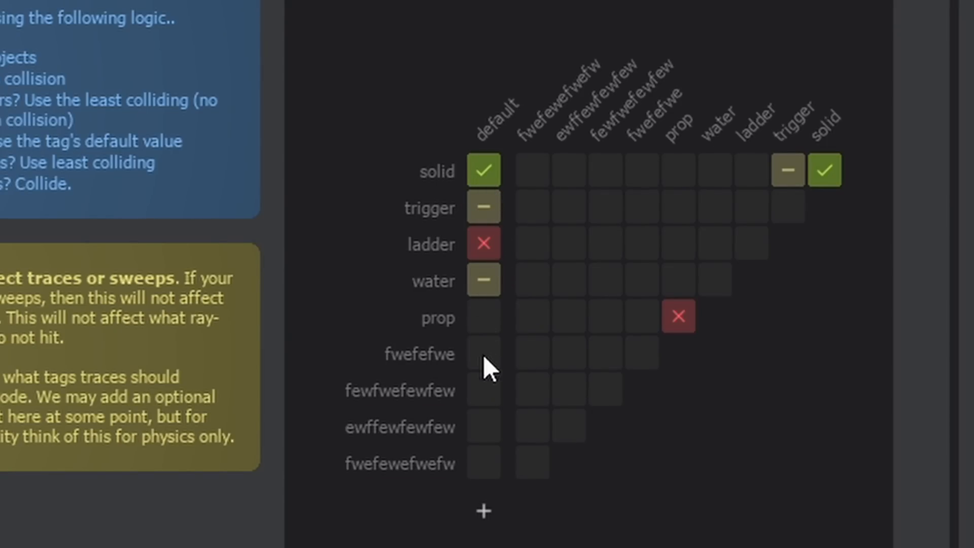
{"action": "mouse_move", "coordinate": [555, 190]}
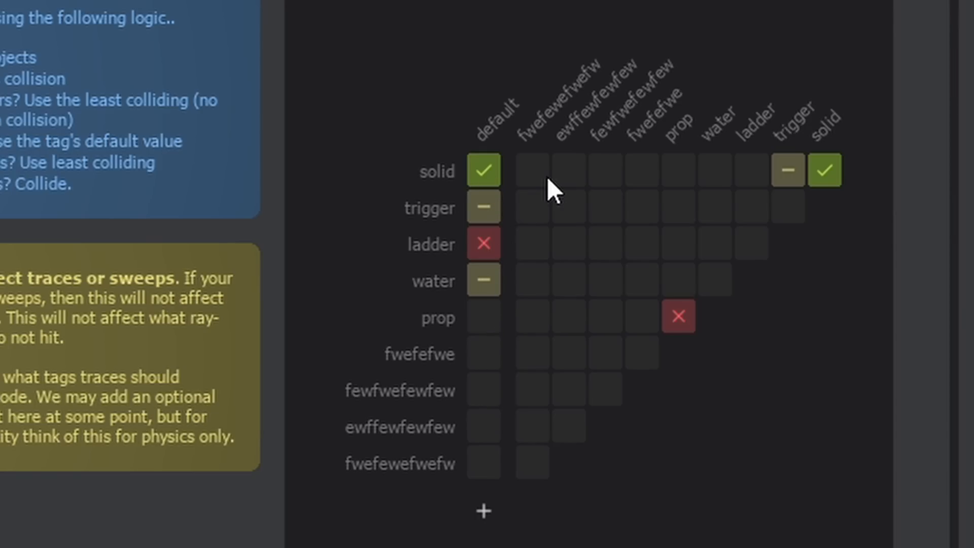
{"action": "mouse_move", "coordinate": [458, 206]}
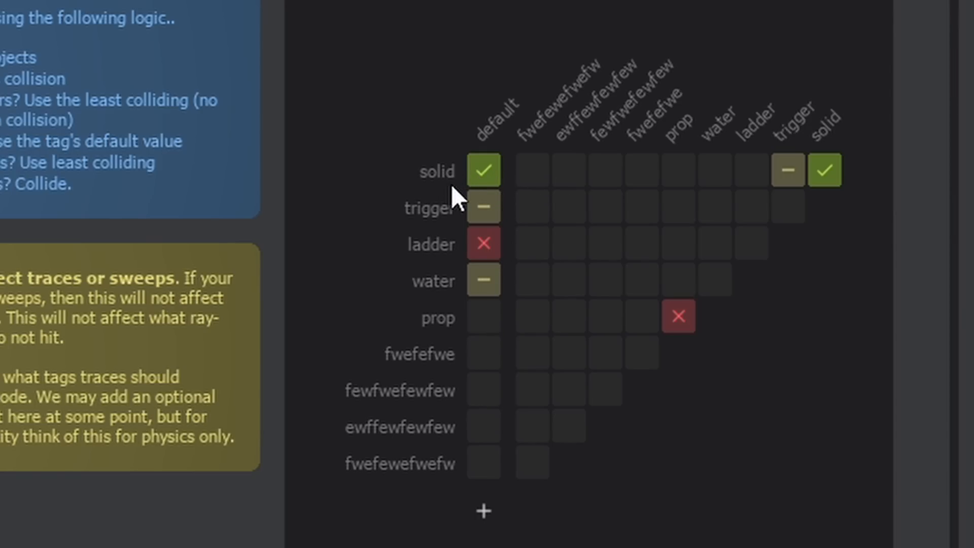
{"action": "mouse_move", "coordinate": [557, 189]}
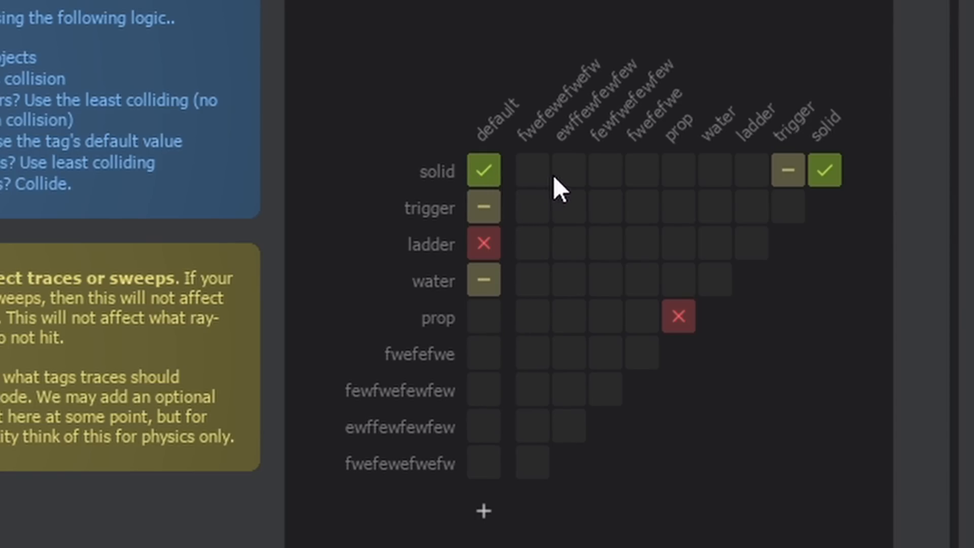
{"action": "mouse_move", "coordinate": [796, 189]}
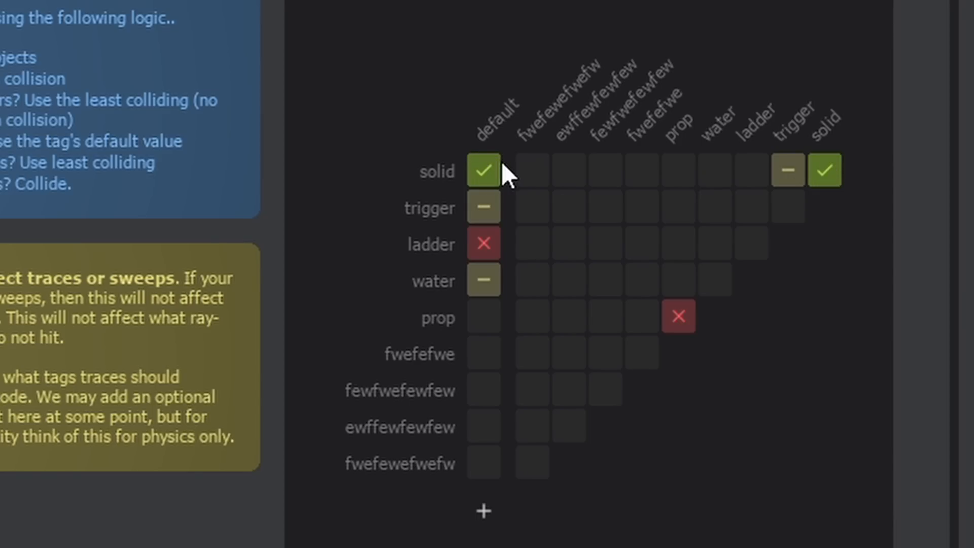
{"action": "mouse_move", "coordinate": [602, 89]}
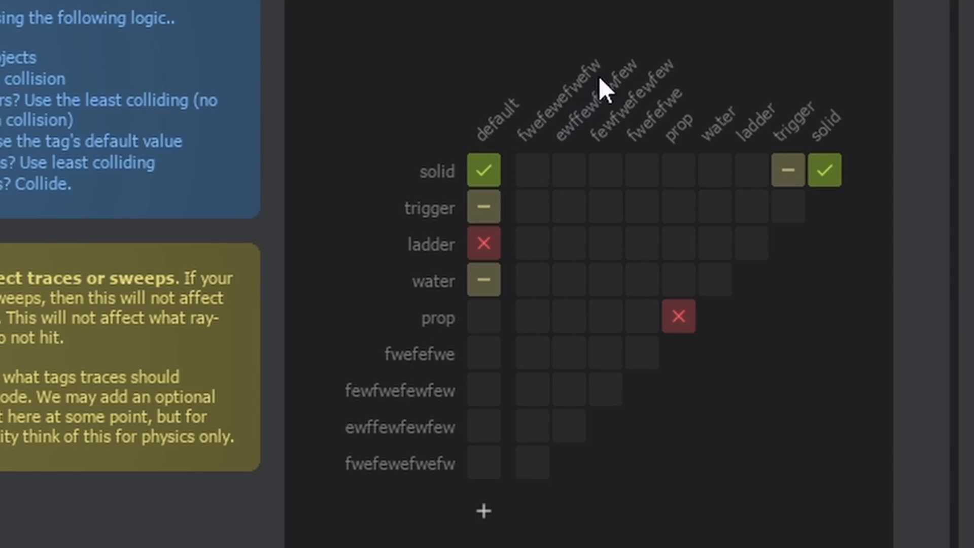
{"action": "mouse_move", "coordinate": [485, 180]}
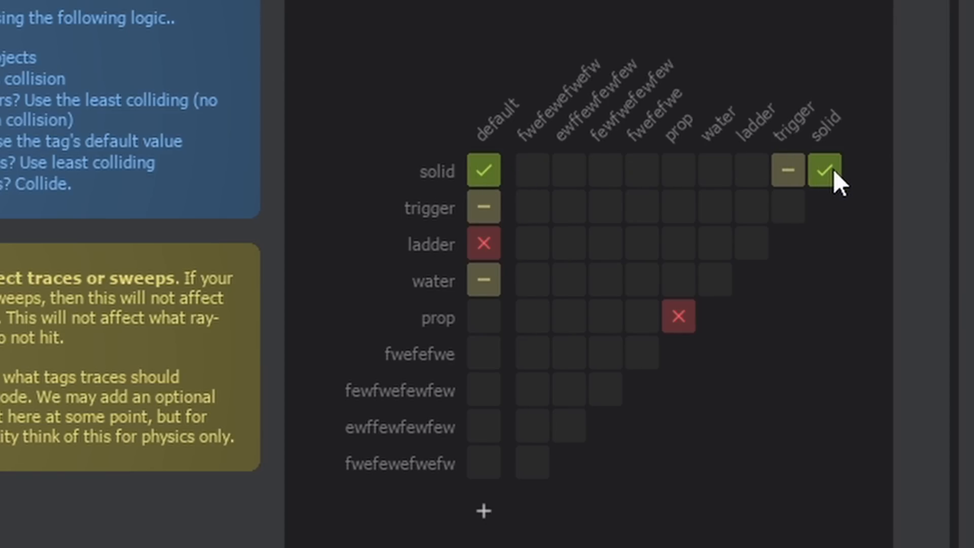
{"action": "mouse_move", "coordinate": [801, 200]}
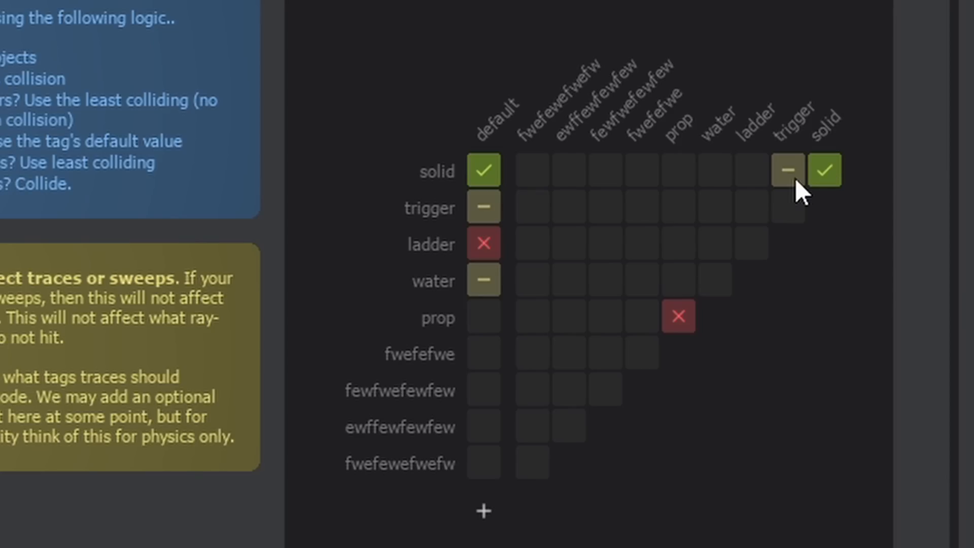
{"action": "mouse_move", "coordinate": [799, 151]}
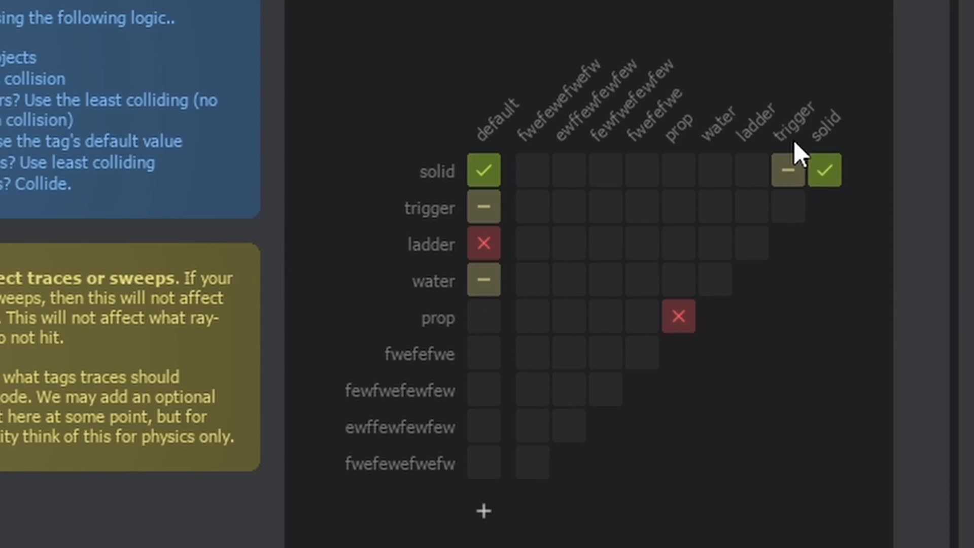
{"action": "mouse_move", "coordinate": [785, 168]}
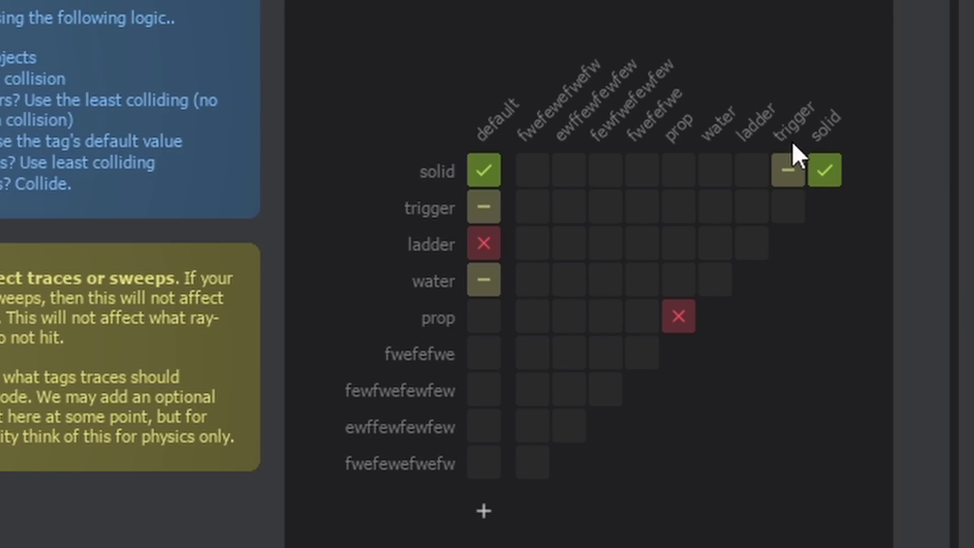
{"action": "mouse_move", "coordinate": [832, 130]}
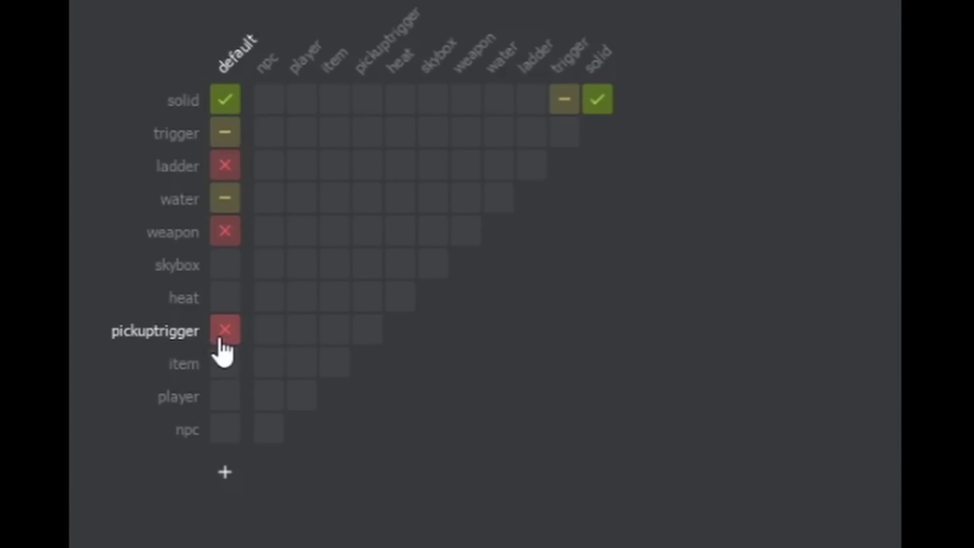
{"action": "mouse_move", "coordinate": [300, 336]}
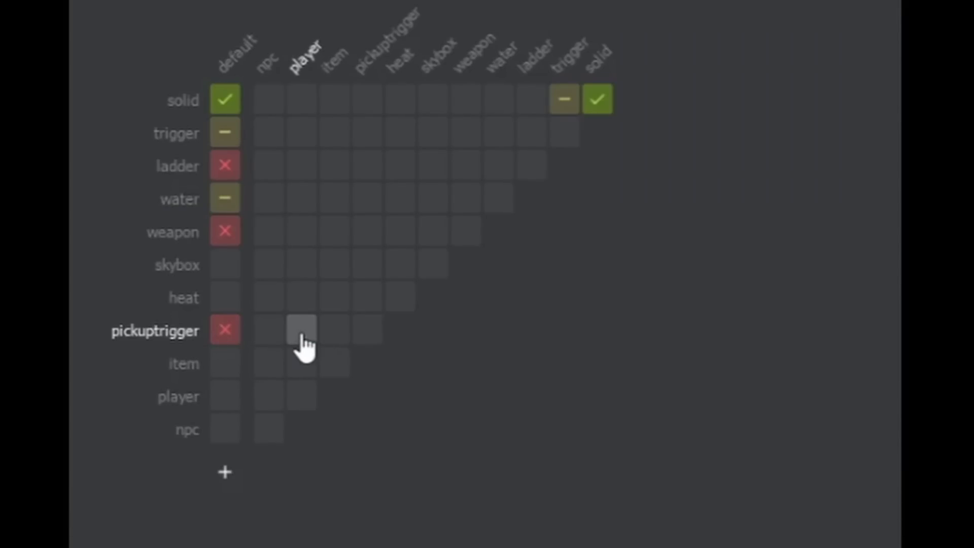
Set pickuptrigger versus player to trigger and start a new collision tag named 'badsm'
{"action": "left_click", "coordinate": [300, 330]}
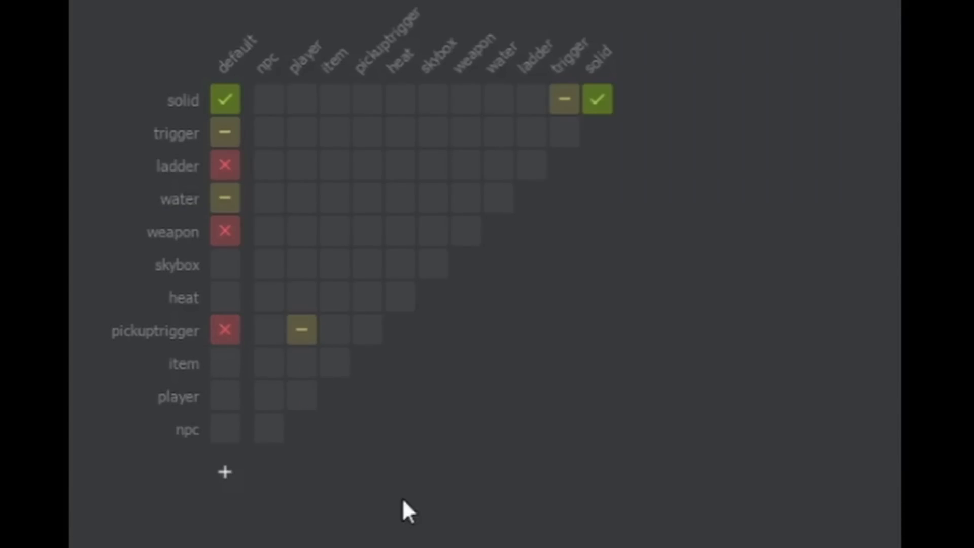
{"action": "left_click", "coordinate": [224, 472]}
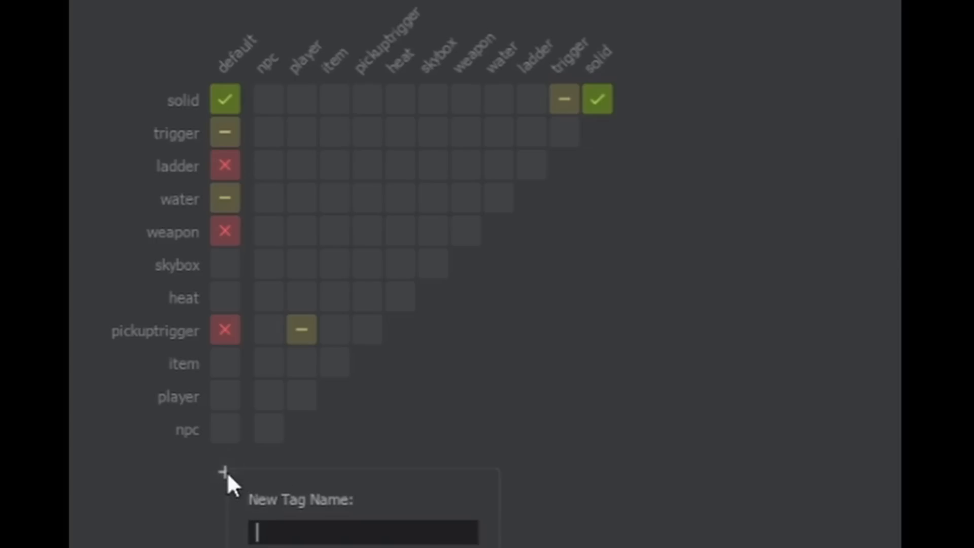
{"action": "type", "text": "badsm"}
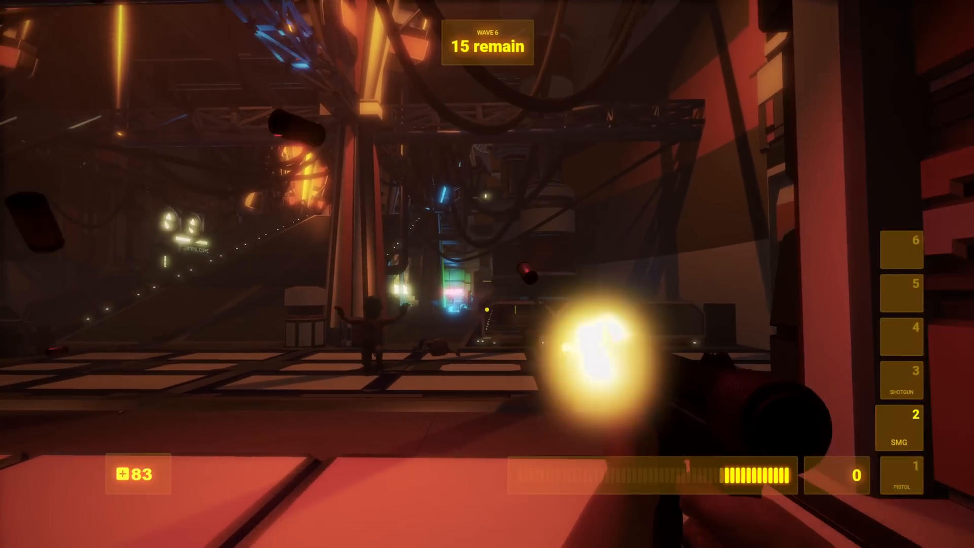
Shotgun the zombies charging through the doorway during wave 6
{"action": "left_click", "coordinate": [588, 350]}
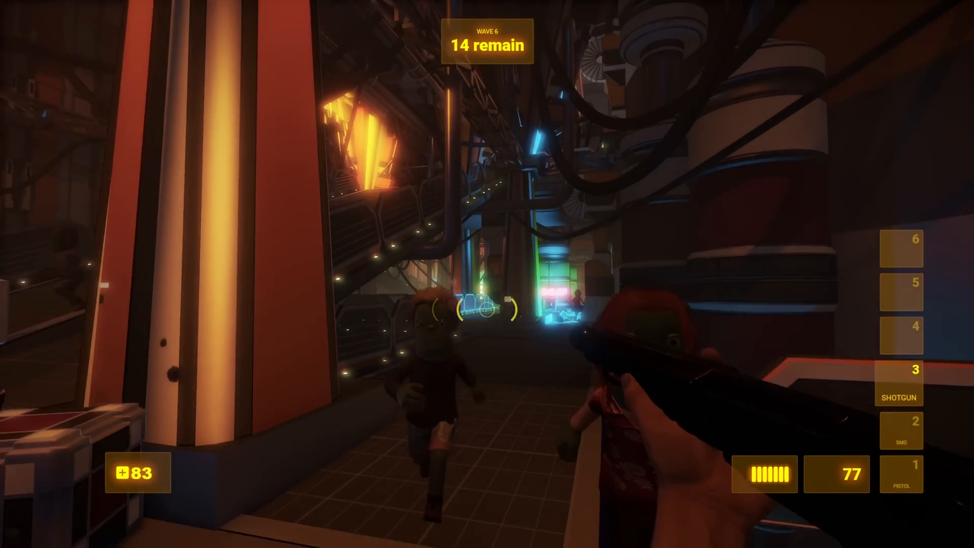
{"action": "left_click", "coordinate": [487, 311]}
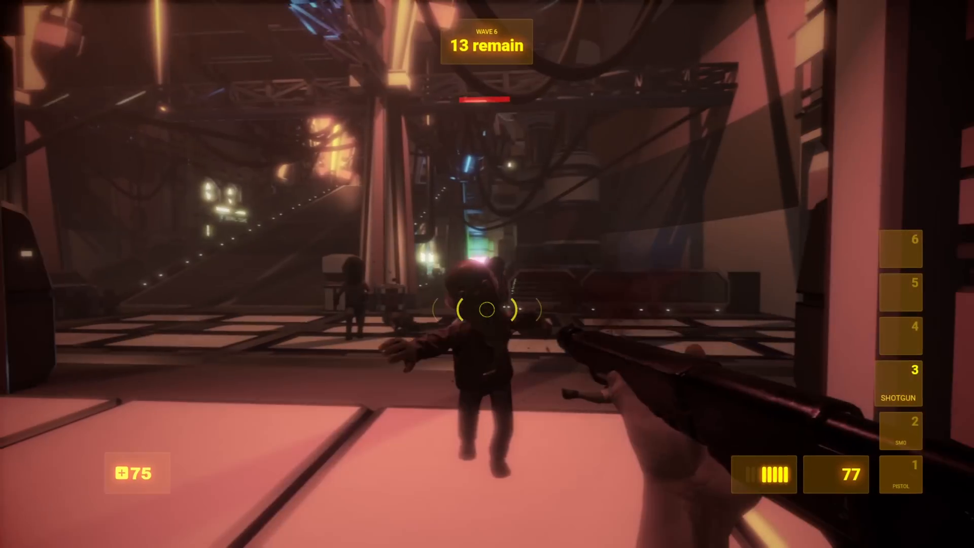
{"action": "left_click", "coordinate": [487, 313]}
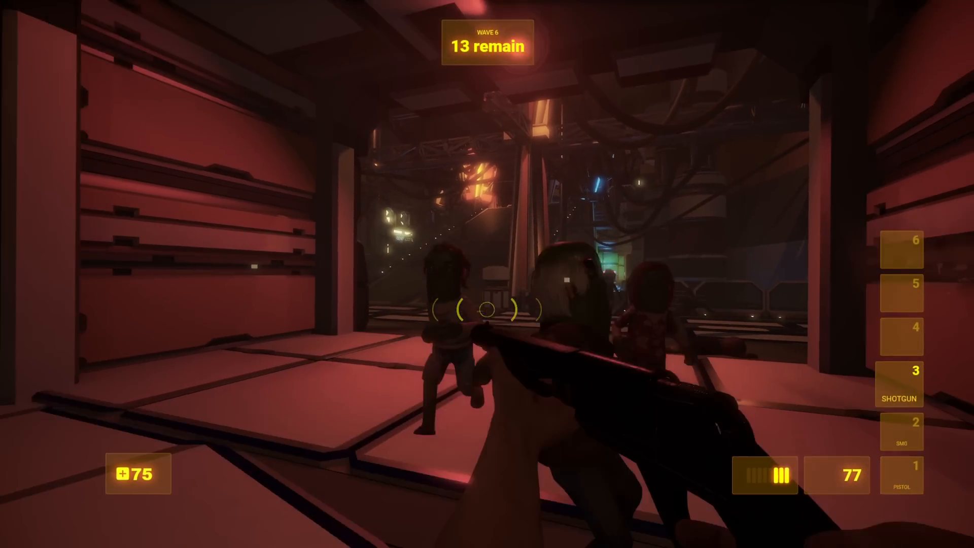
{"action": "left_click", "coordinate": [487, 309]}
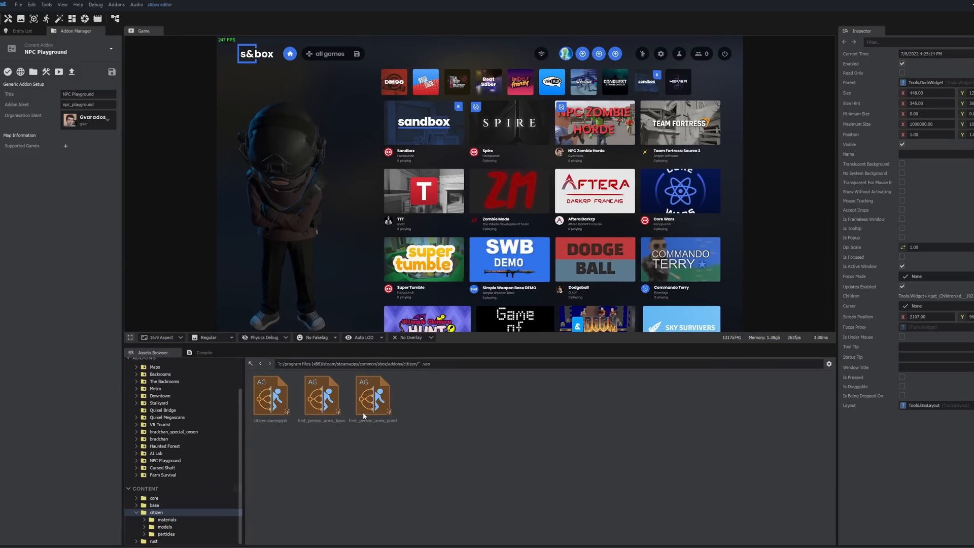
Use the legacy asset browser to browse addons from Backrooms to Stalkyard's particle and map files
{"action": "left_click", "coordinate": [49, 7]}
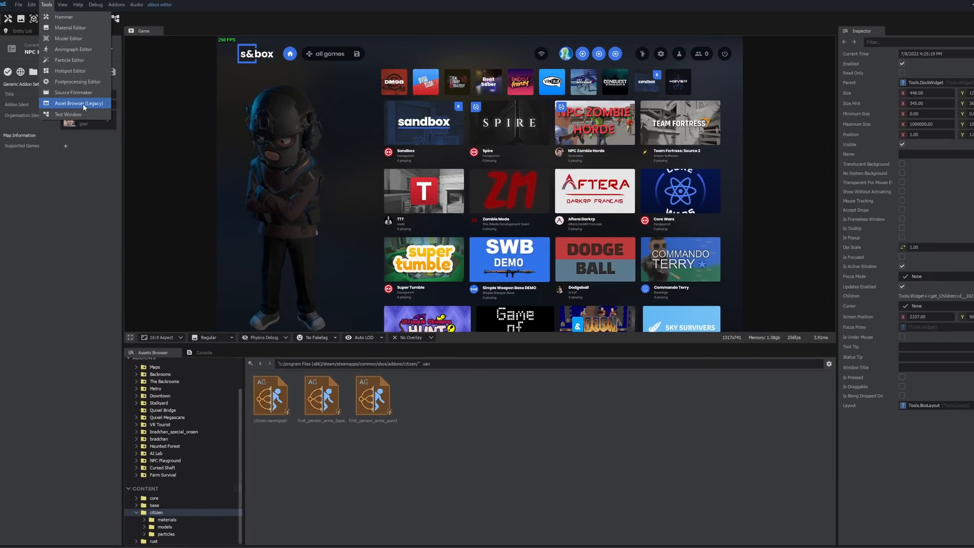
{"action": "left_click", "coordinate": [79, 104]}
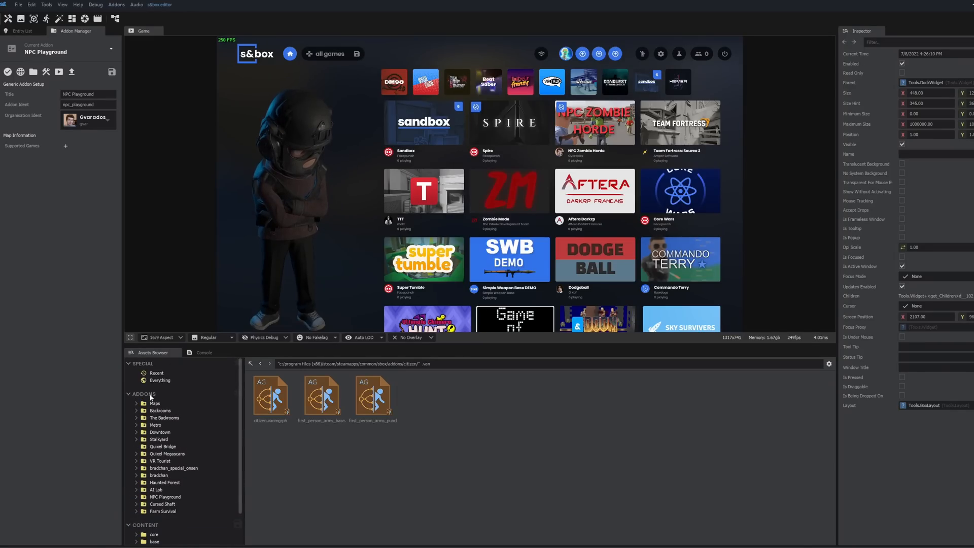
{"action": "left_click", "coordinate": [160, 409]}
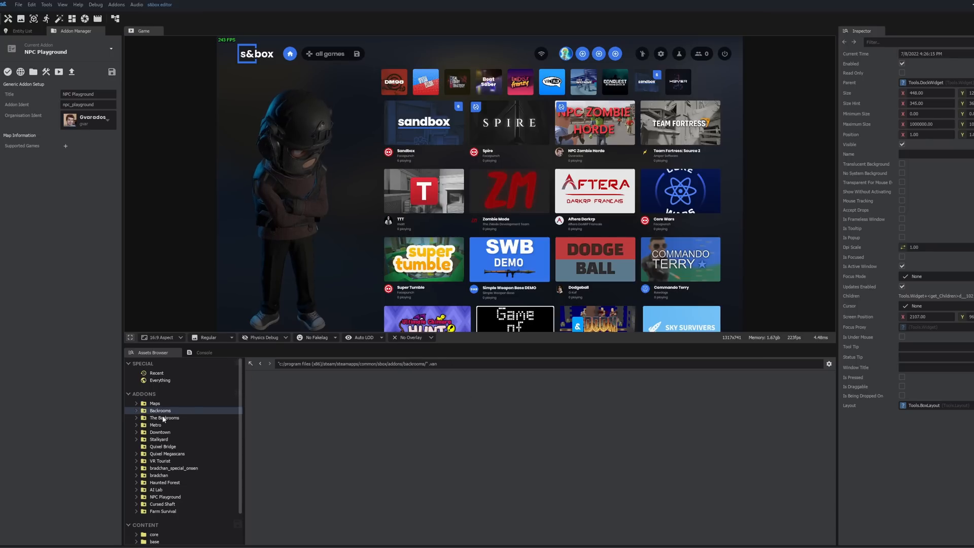
{"action": "left_click", "coordinate": [161, 439]}
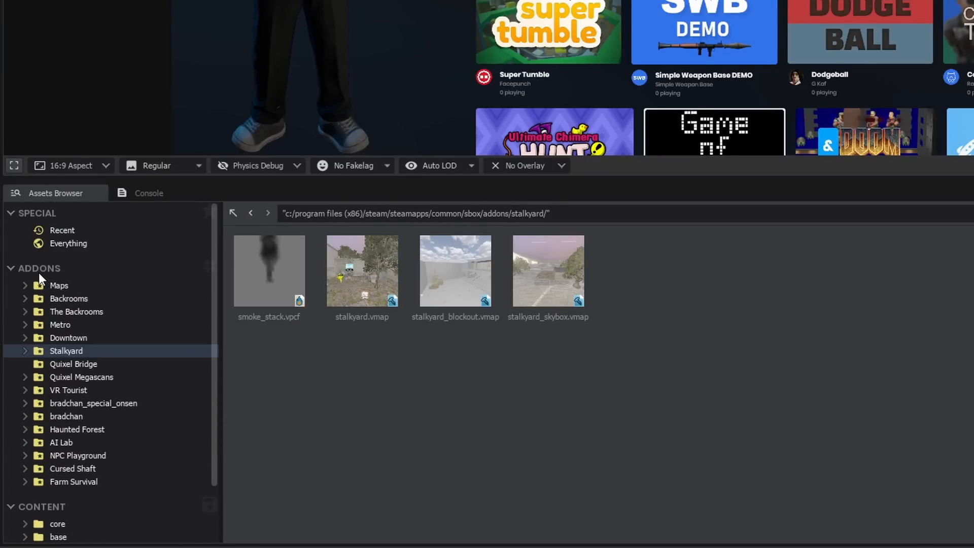
{"action": "mouse_move", "coordinate": [279, 239]}
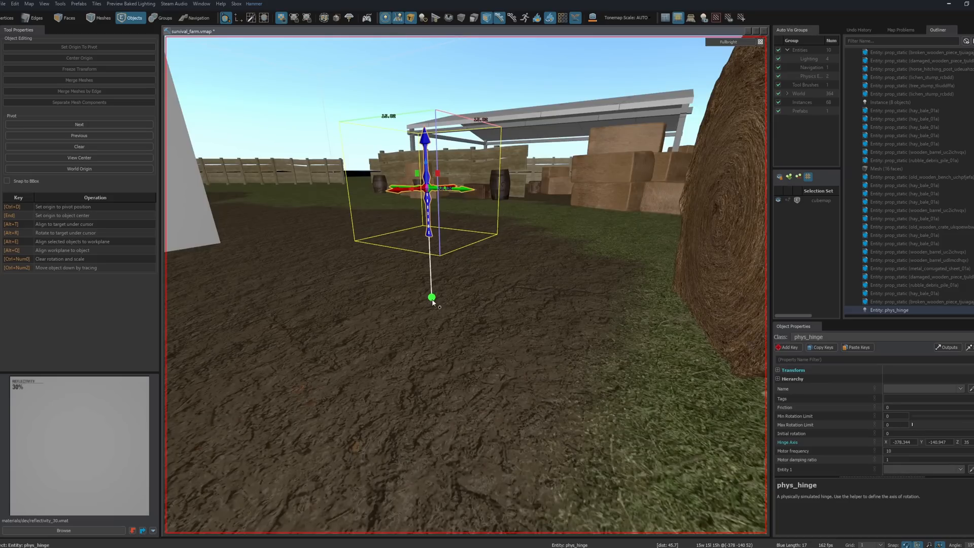
Drag the phys_hinge axis endpoint down to the ground and toggle the grass preview
{"action": "left_click_drag", "start_coordinate": [432, 297], "coordinate": [434, 364]}
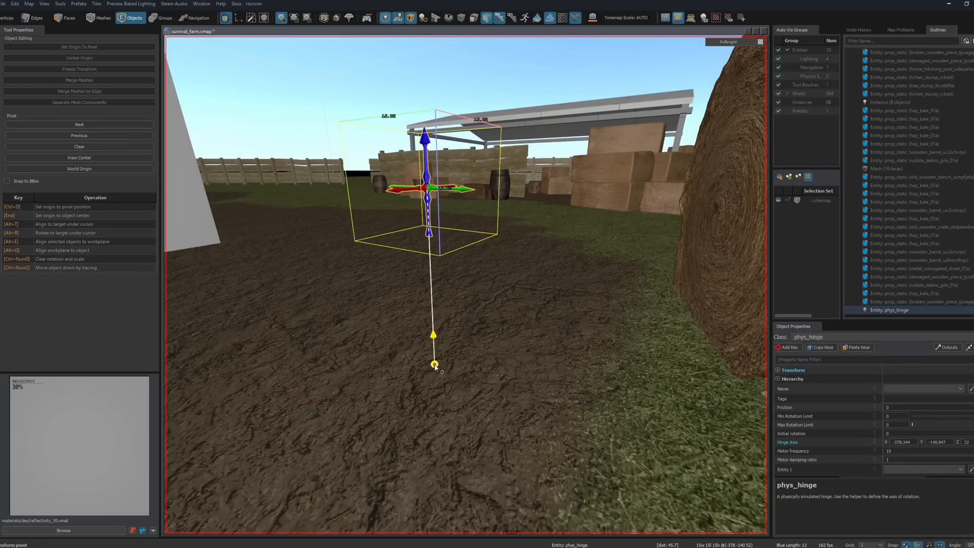
{"action": "left_click_drag", "start_coordinate": [435, 364], "coordinate": [436, 387]}
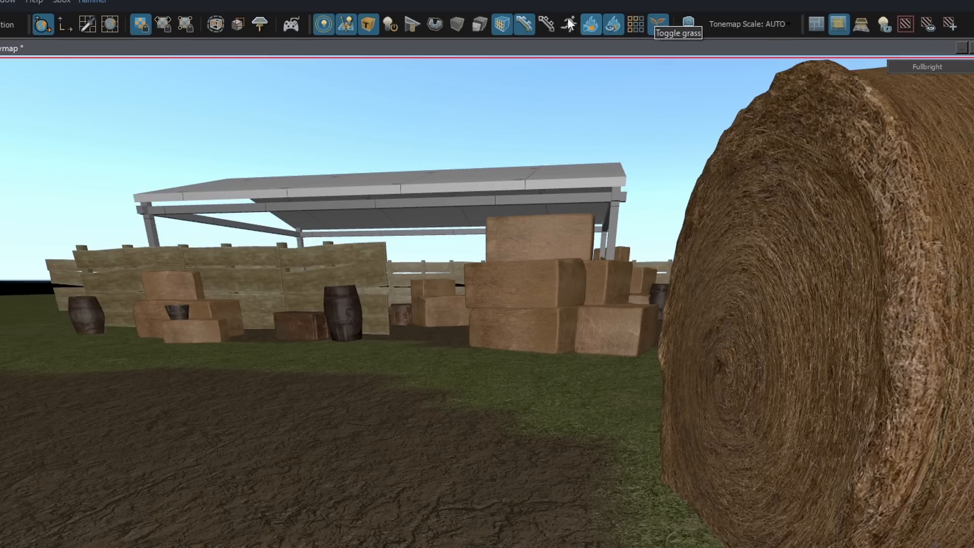
{"action": "mouse_move", "coordinate": [182, 26]}
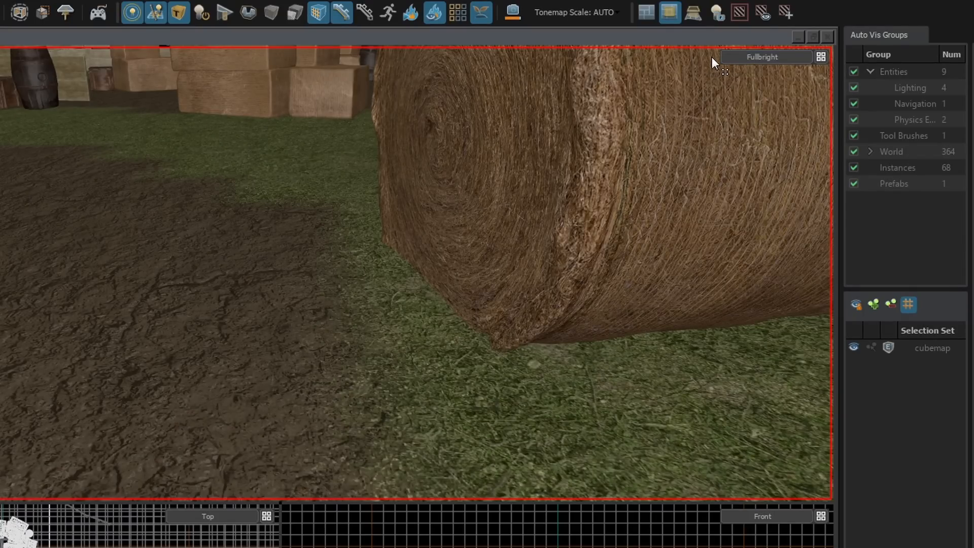
{"action": "mouse_move", "coordinate": [734, 75]}
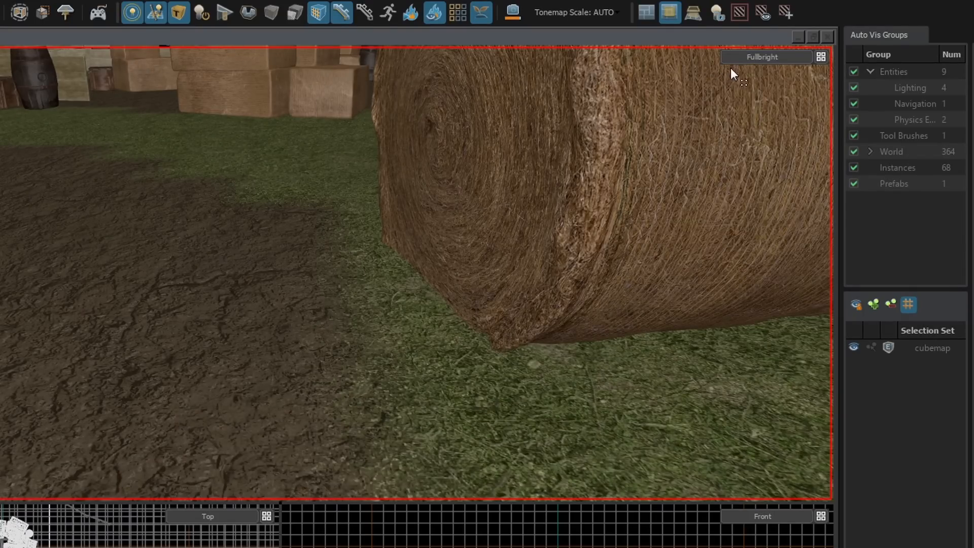
{"action": "left_click", "coordinate": [820, 57]}
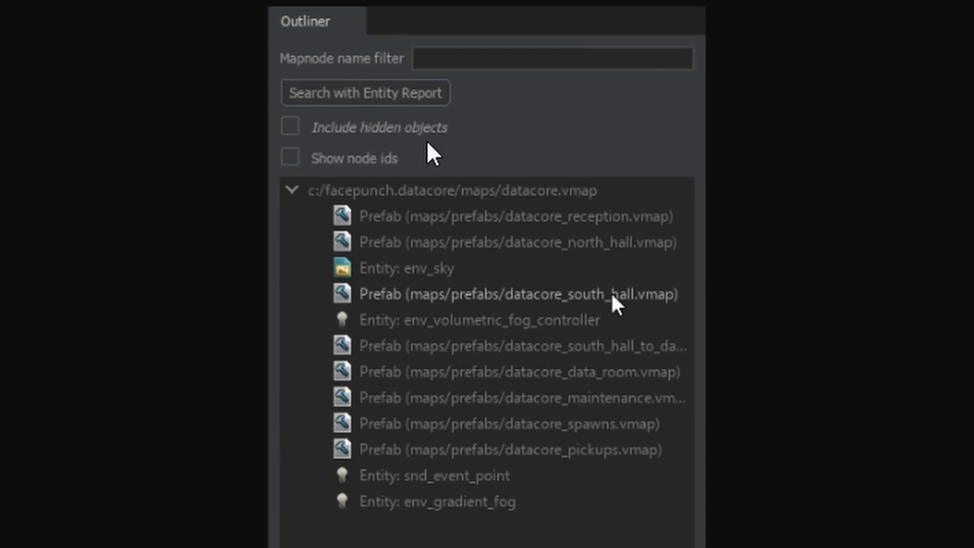
{"action": "mouse_move", "coordinate": [435, 131]}
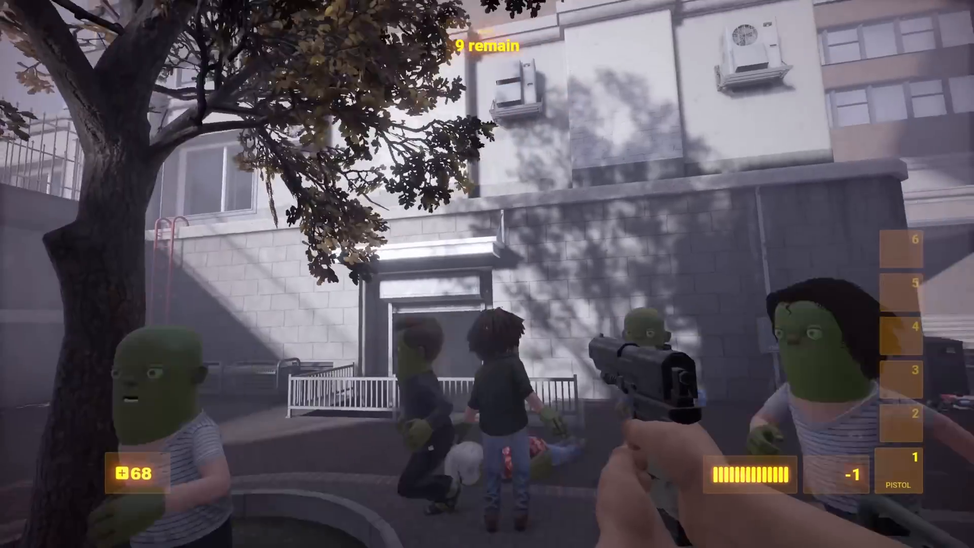
{"action": "mouse_move", "coordinate": [487, 274]}
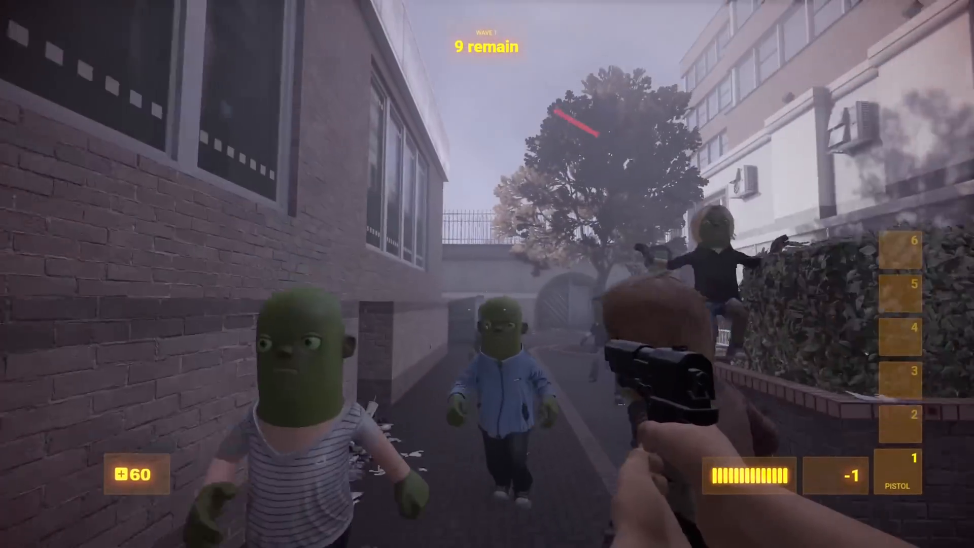
Shoot the wave 1 and 2 zombies with pistol and revolver down to 9 remaining
{"action": "left_click", "coordinate": [487, 308]}
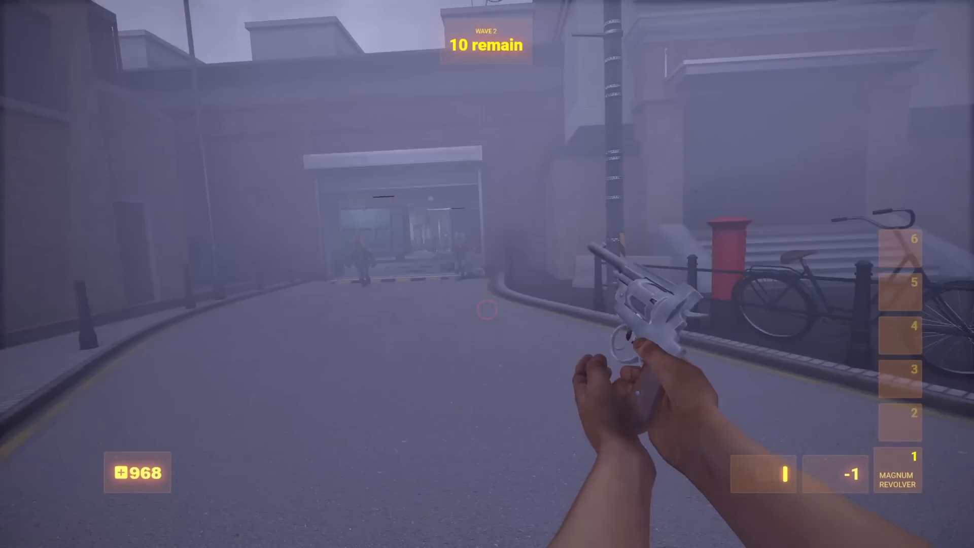
{"action": "left_click", "coordinate": [486, 312]}
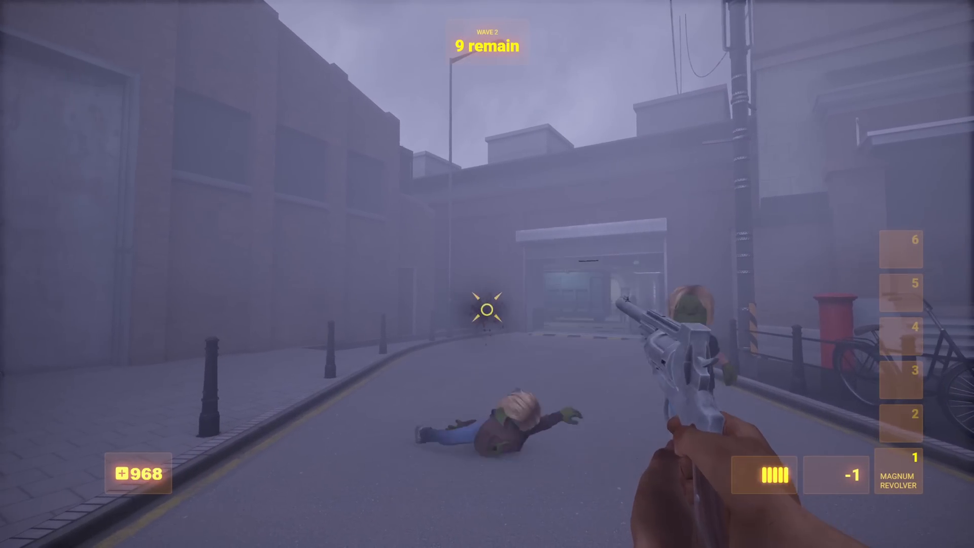
{"action": "left_click", "coordinate": [487, 320]}
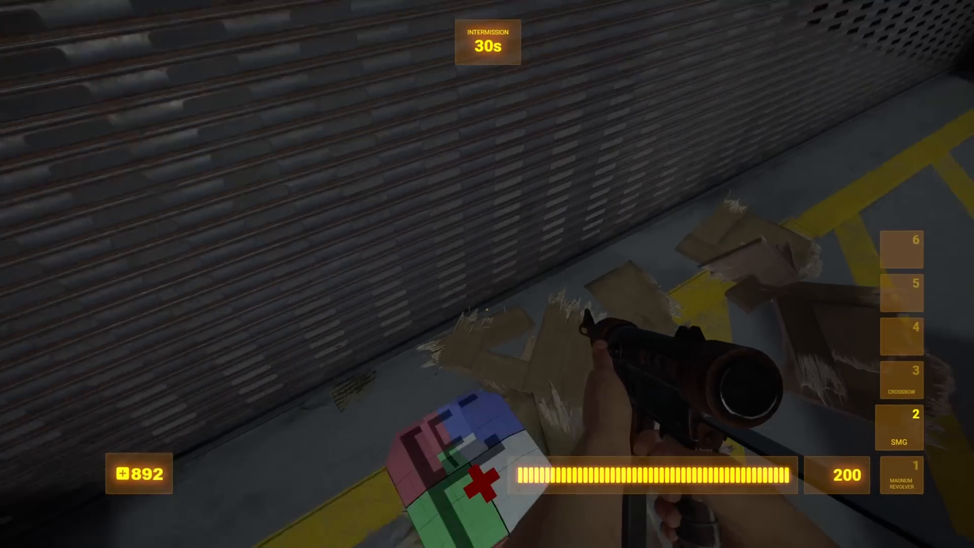
Switch to the crossbow with 40 bolts, then back to weapon slot 2
{"action": "key", "text": "3"}
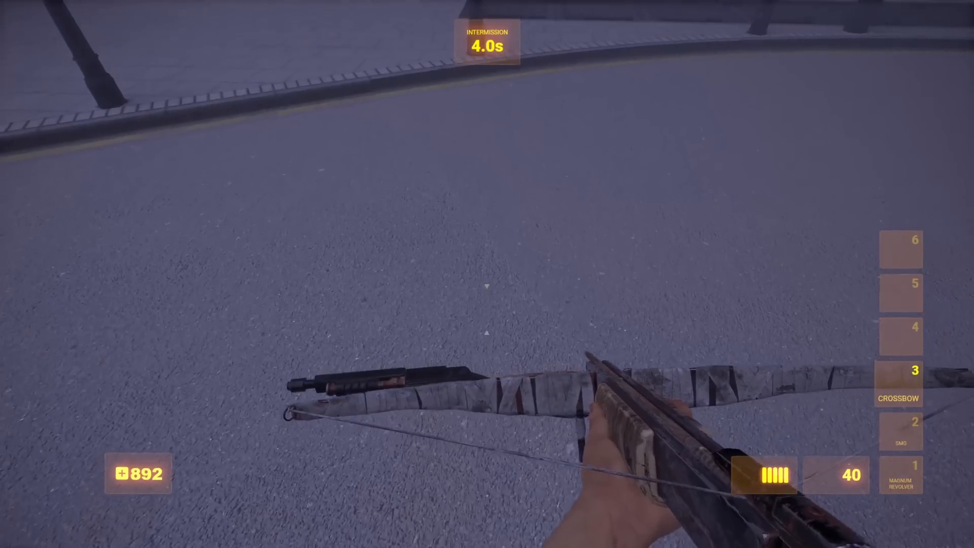
{"action": "key", "text": "2"}
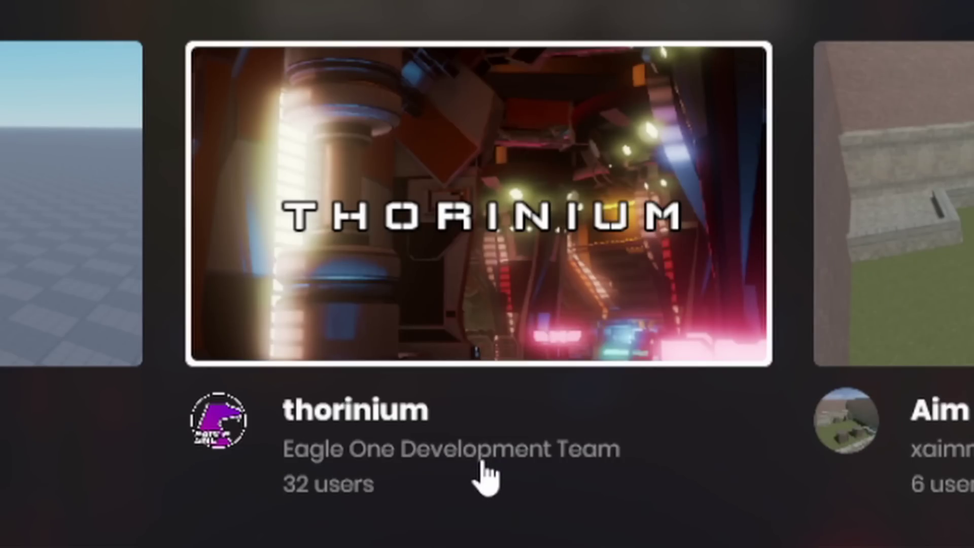
{"action": "mouse_move", "coordinate": [353, 435]}
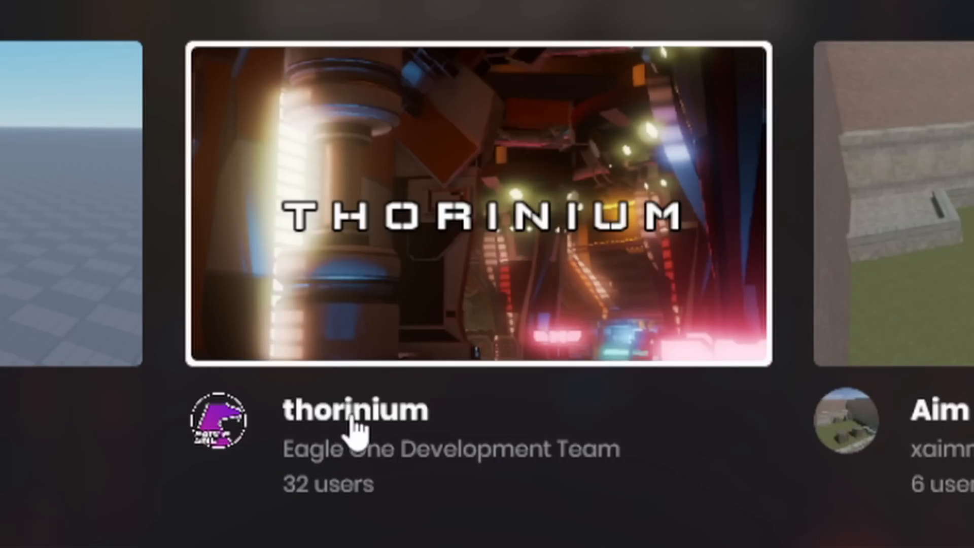
Launch the thorinium community game from the games list
{"action": "left_click", "coordinate": [478, 208]}
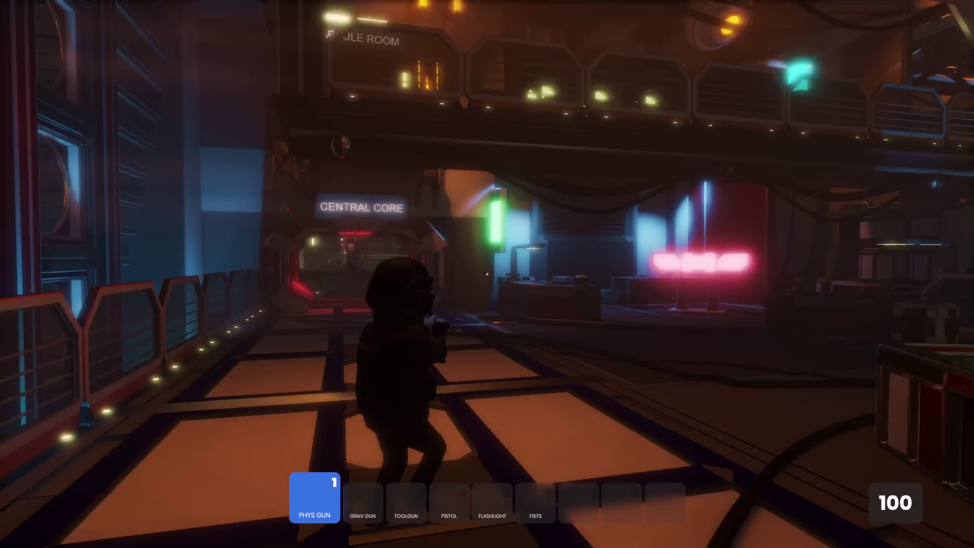